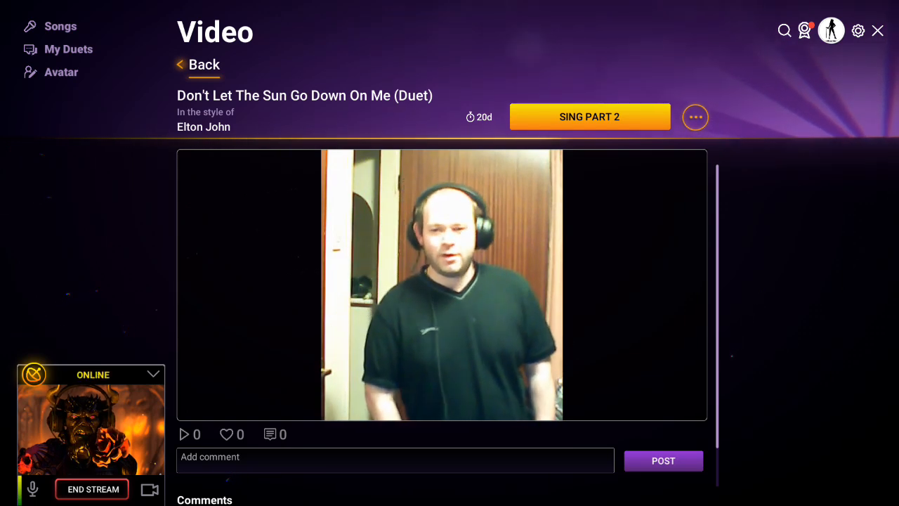
- Play back the "Don't Let The Sun Go Down On Me" duet recording to confirm it saved
click(441, 284)
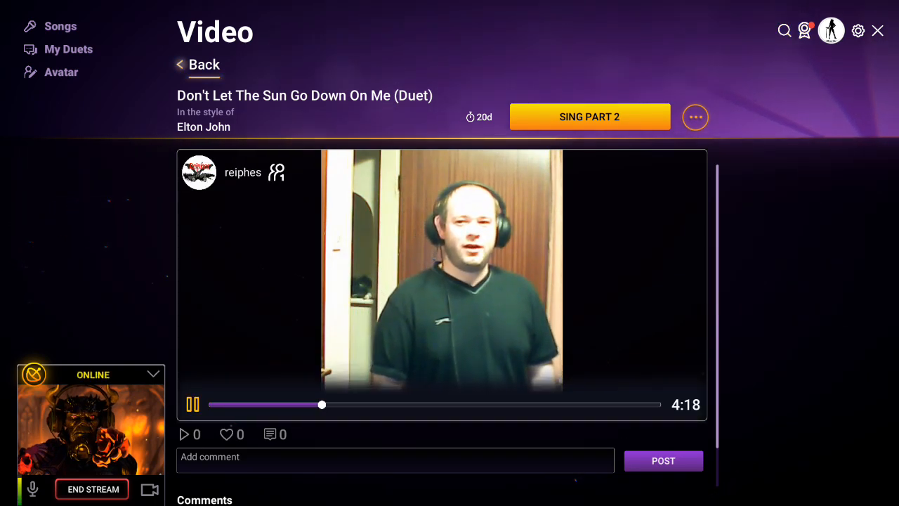
click(197, 64)
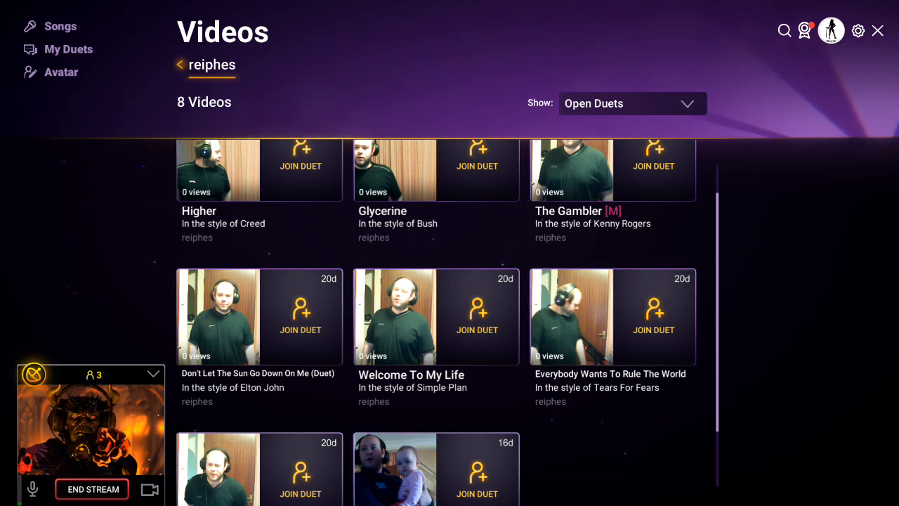
scroll(down, 3)
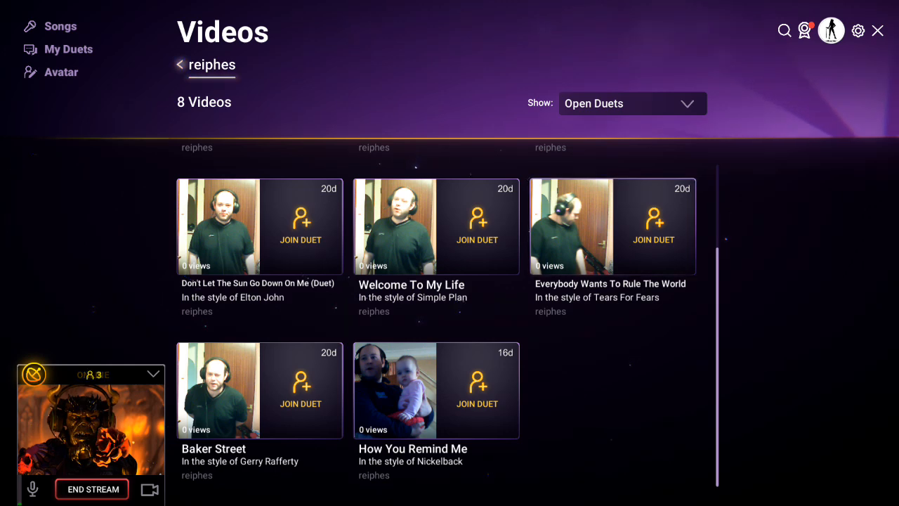
click(631, 104)
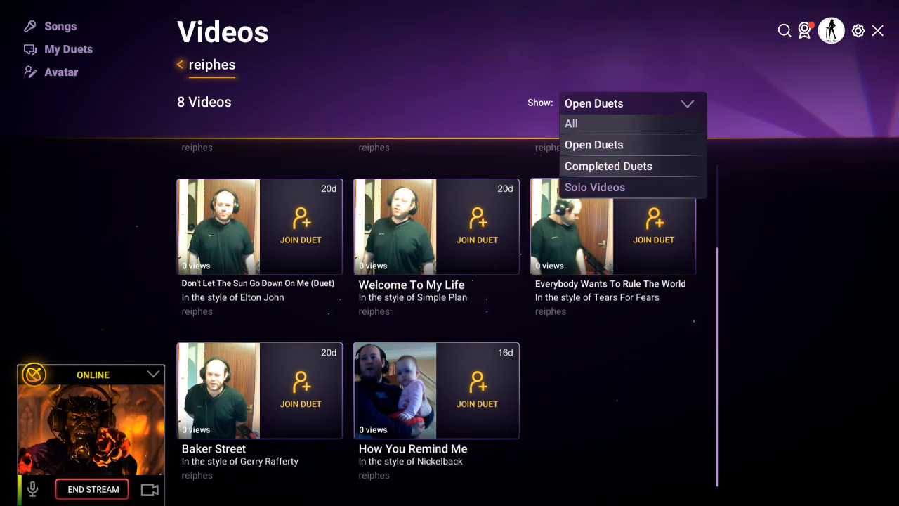
click(606, 166)
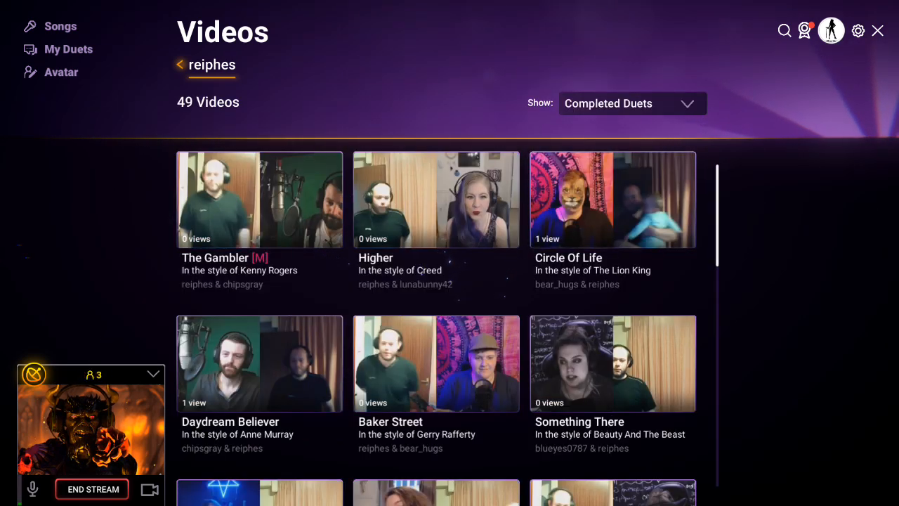
scroll(down, 3)
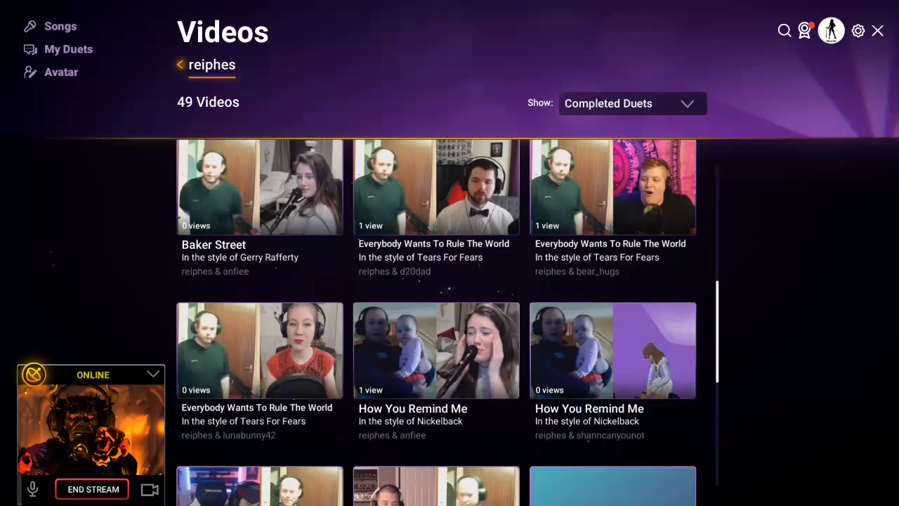
scroll(up, 3)
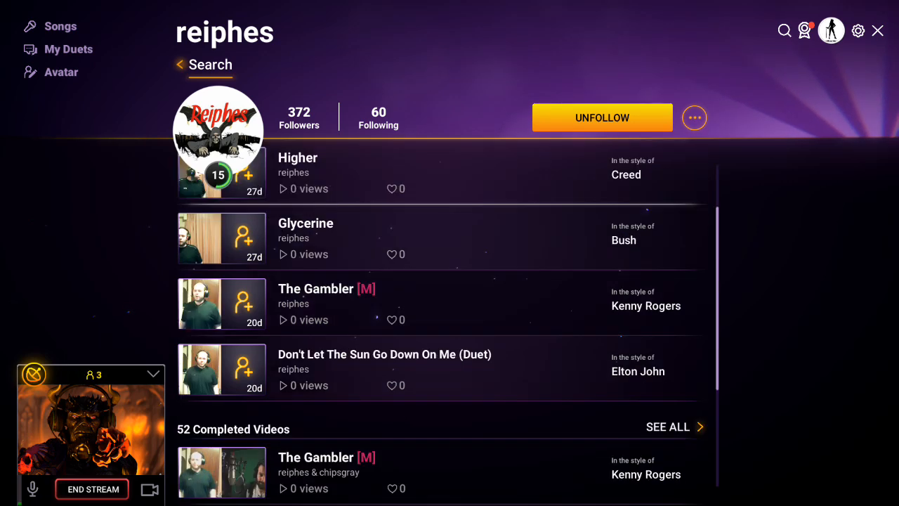
- Scroll the open duets list to find "Don't Let The Sun Go Down On Me (Duet)"
scroll(down, 3)
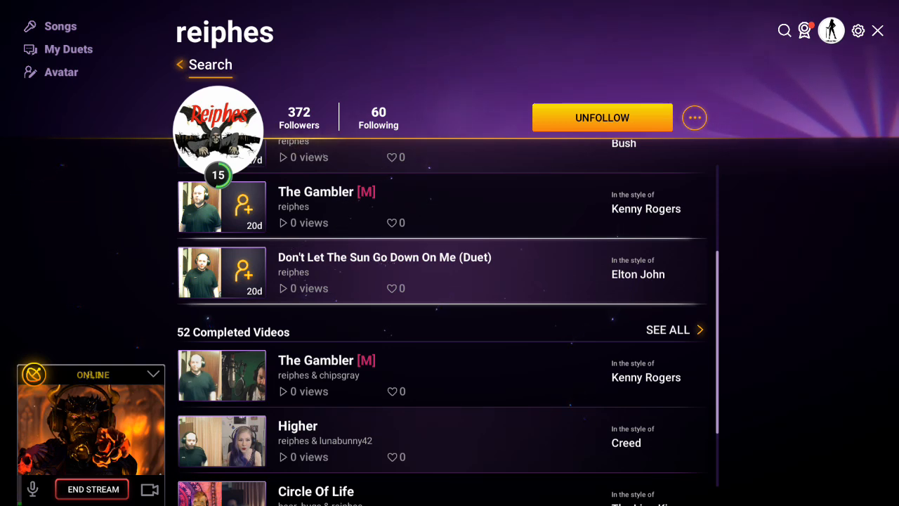
scroll(up, 3)
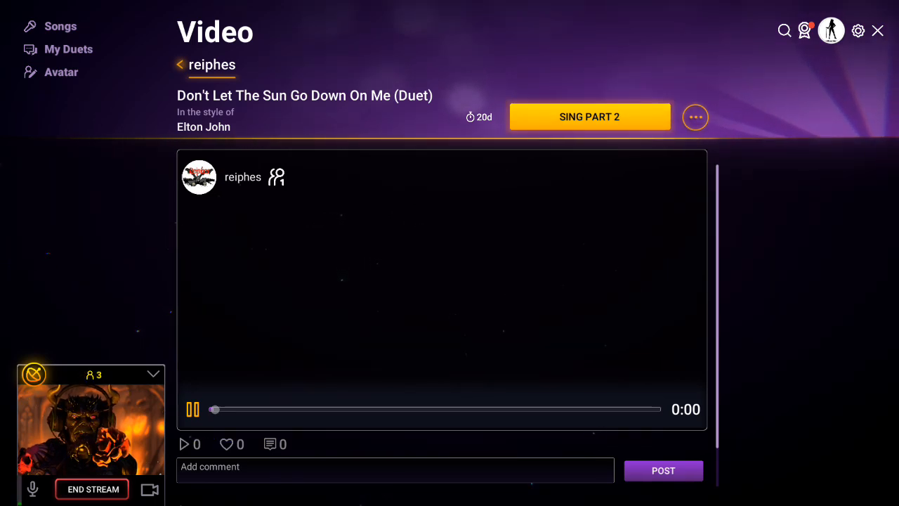
- Start Sing Part 2 of the duet with the current Set the Stage settings
click(588, 117)
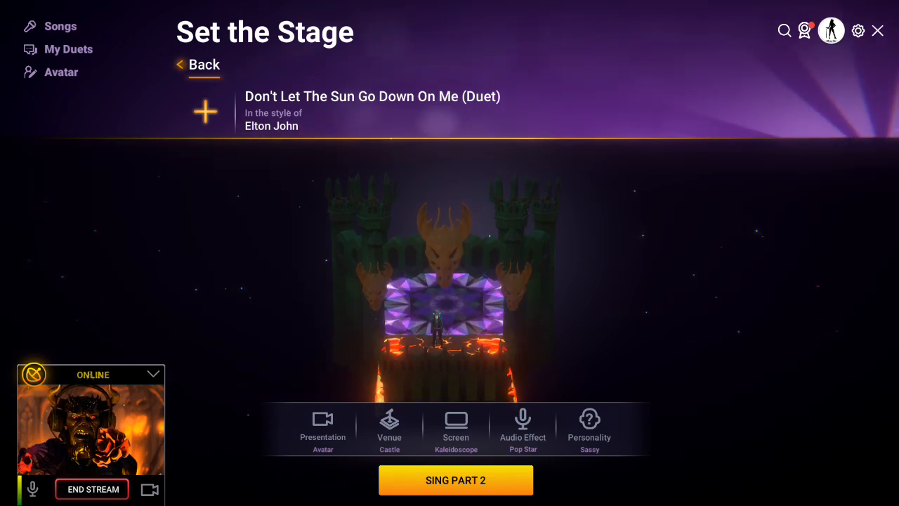
click(455, 481)
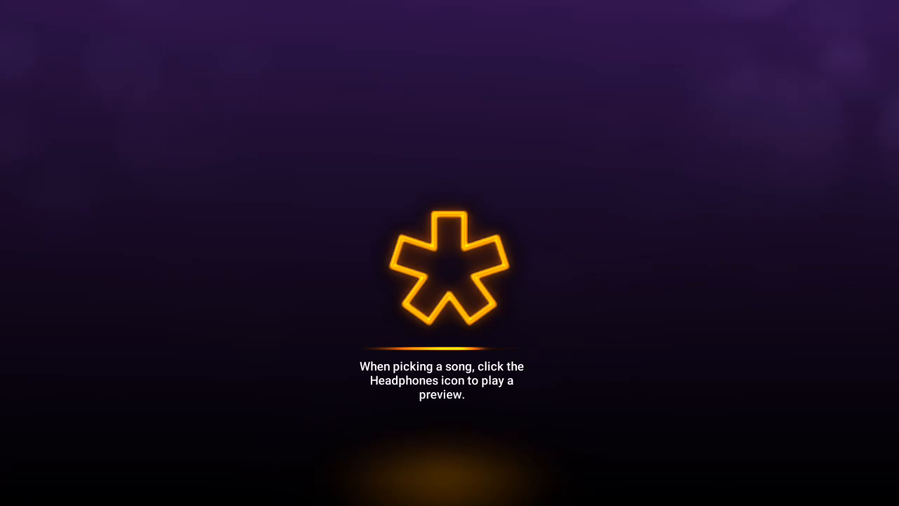